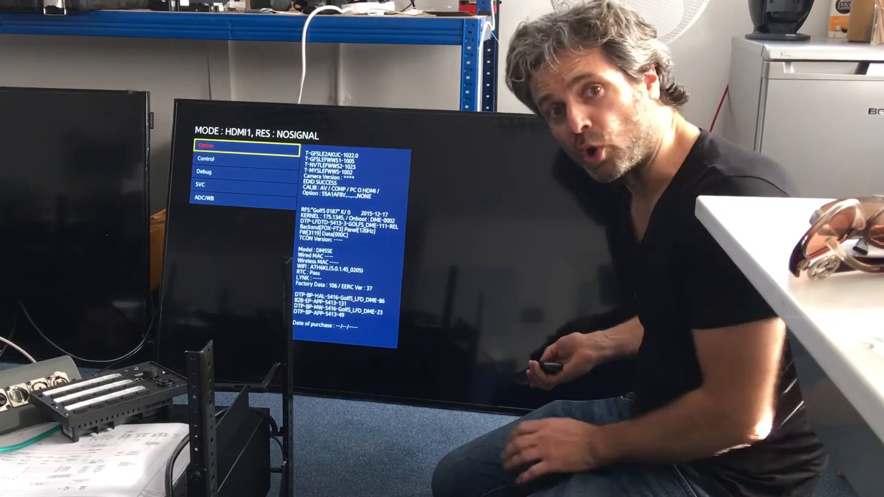
- Reach the Control section listing the hospitality support options, all off
key(down)
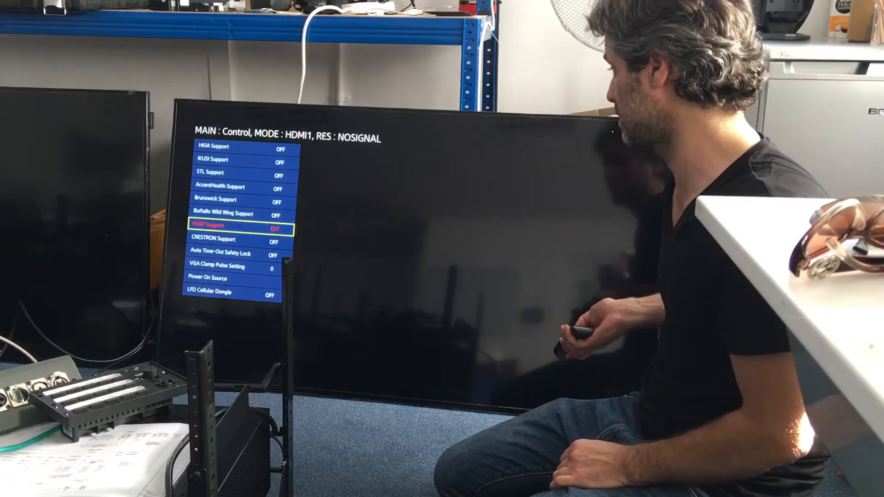
key(Down)
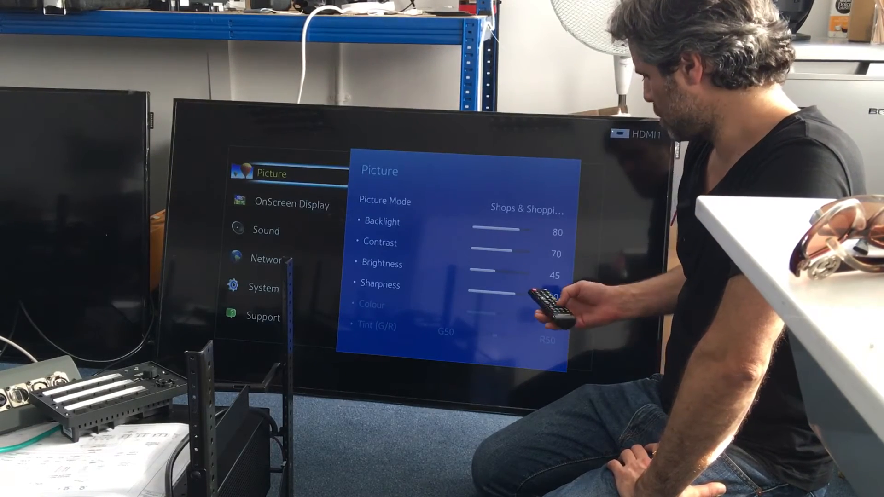
- Move down the Network page to Server Network Settings, just above Device Name
key(Down)
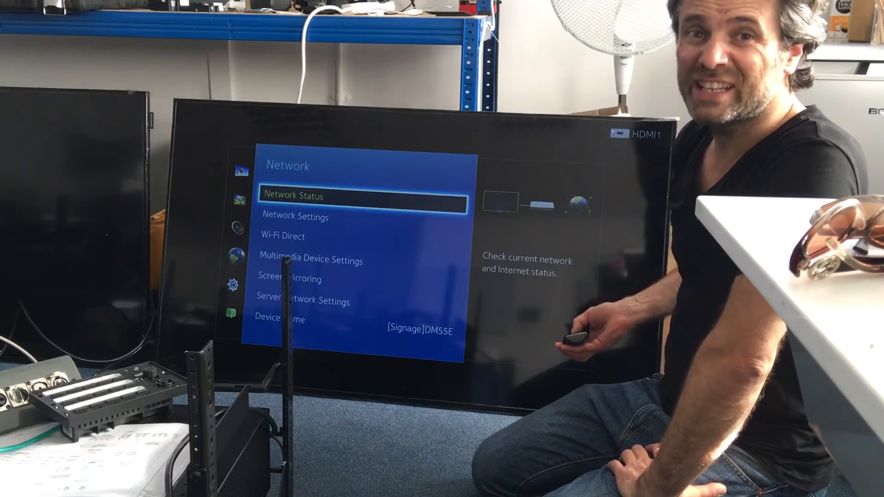
key(down)
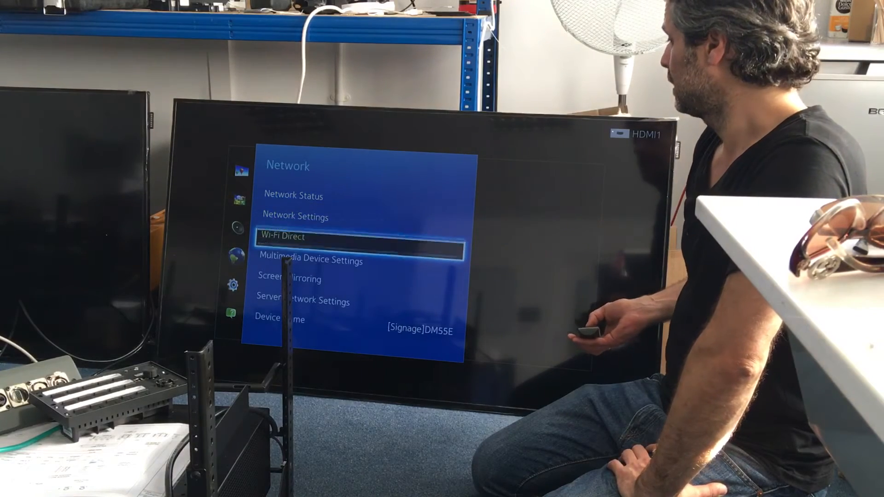
key(down)
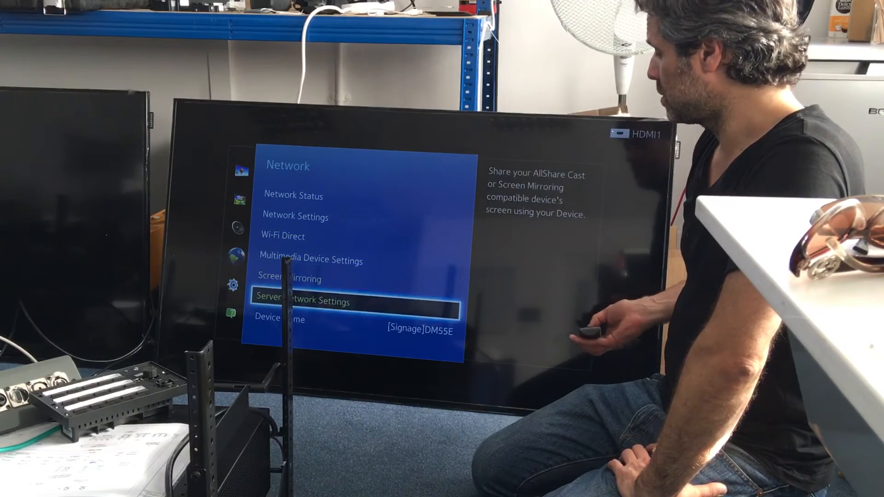